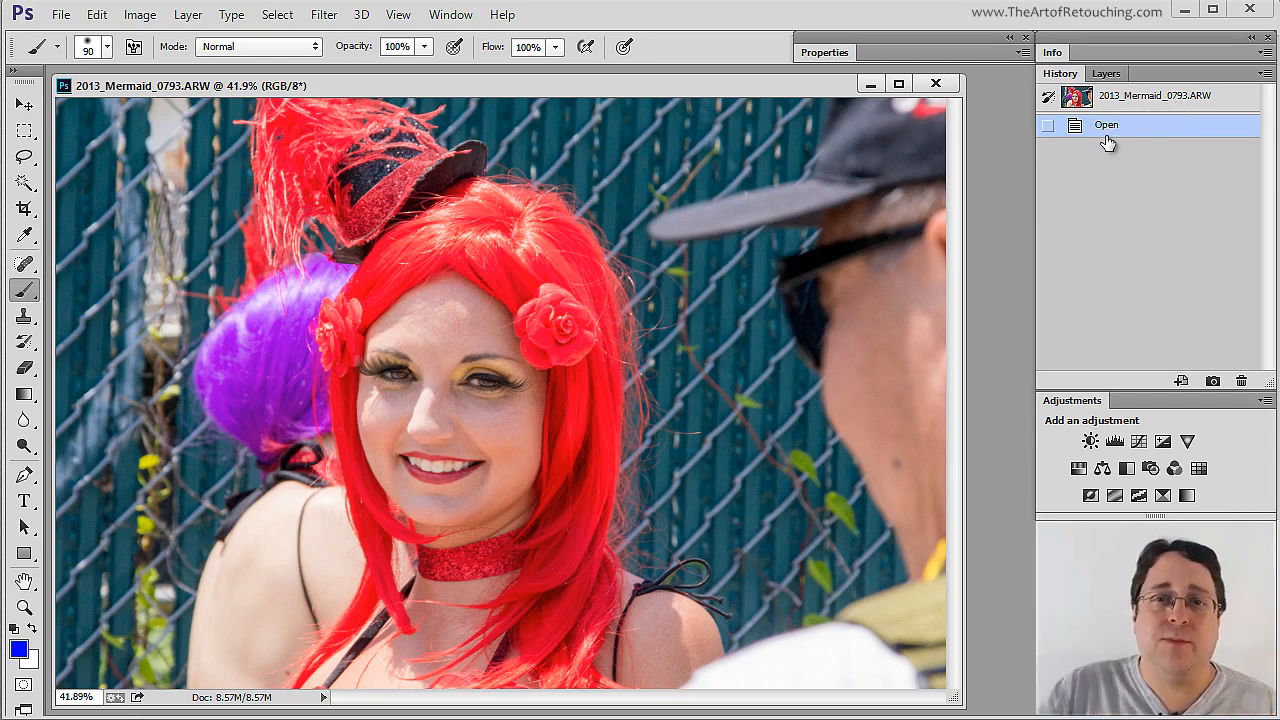
- Add new layers and brush a blue scribble then a red scribble over the woman's face
left_click(1106, 72)
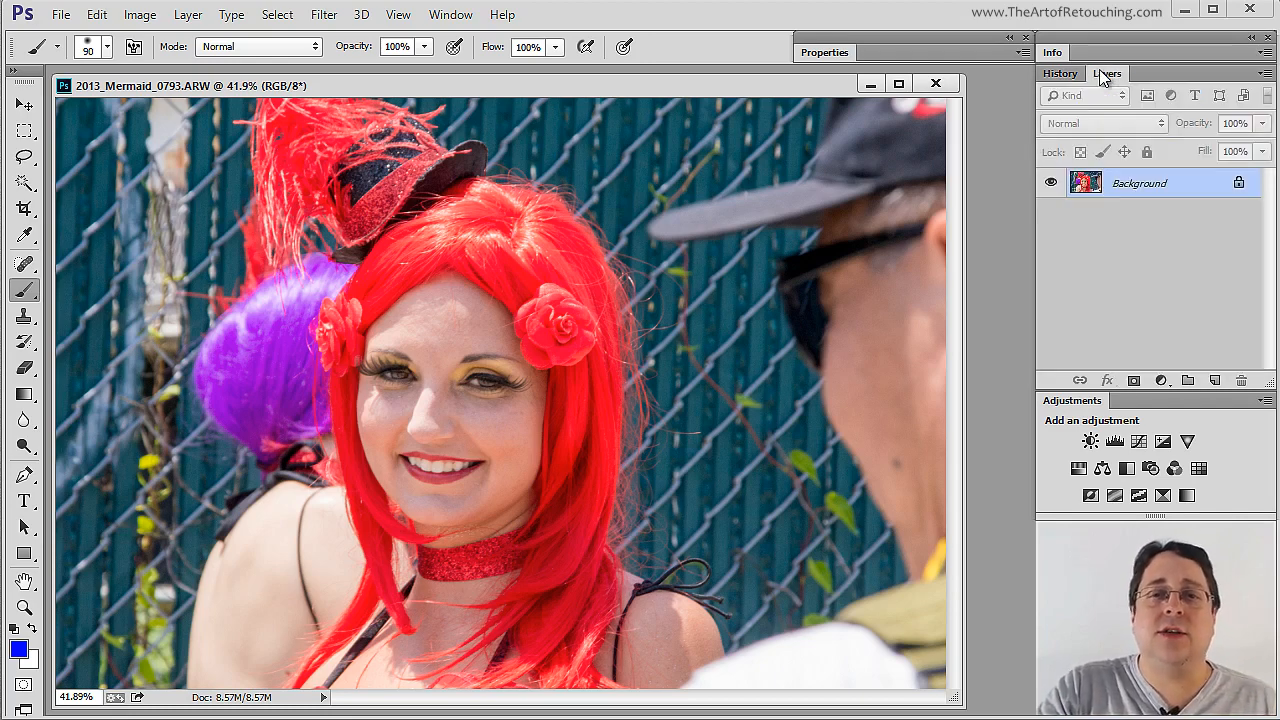
left_click(1216, 380)
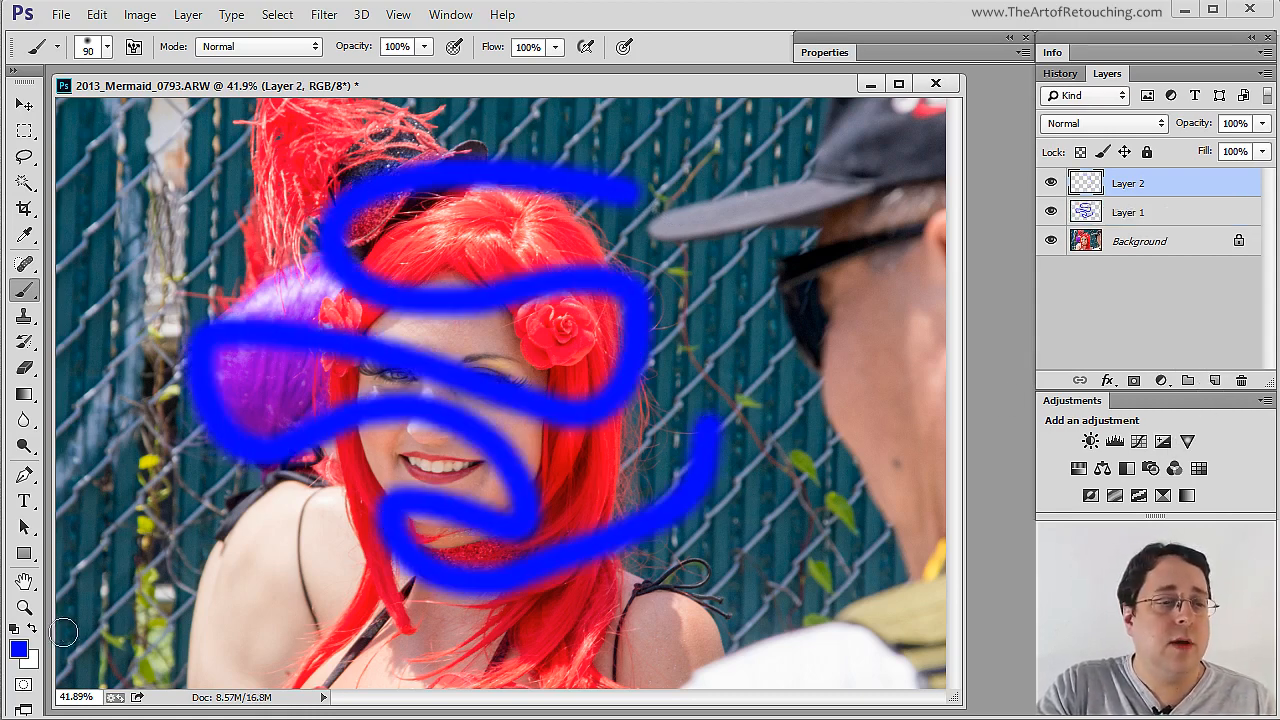
left_click(18, 646)
type("ff0000")
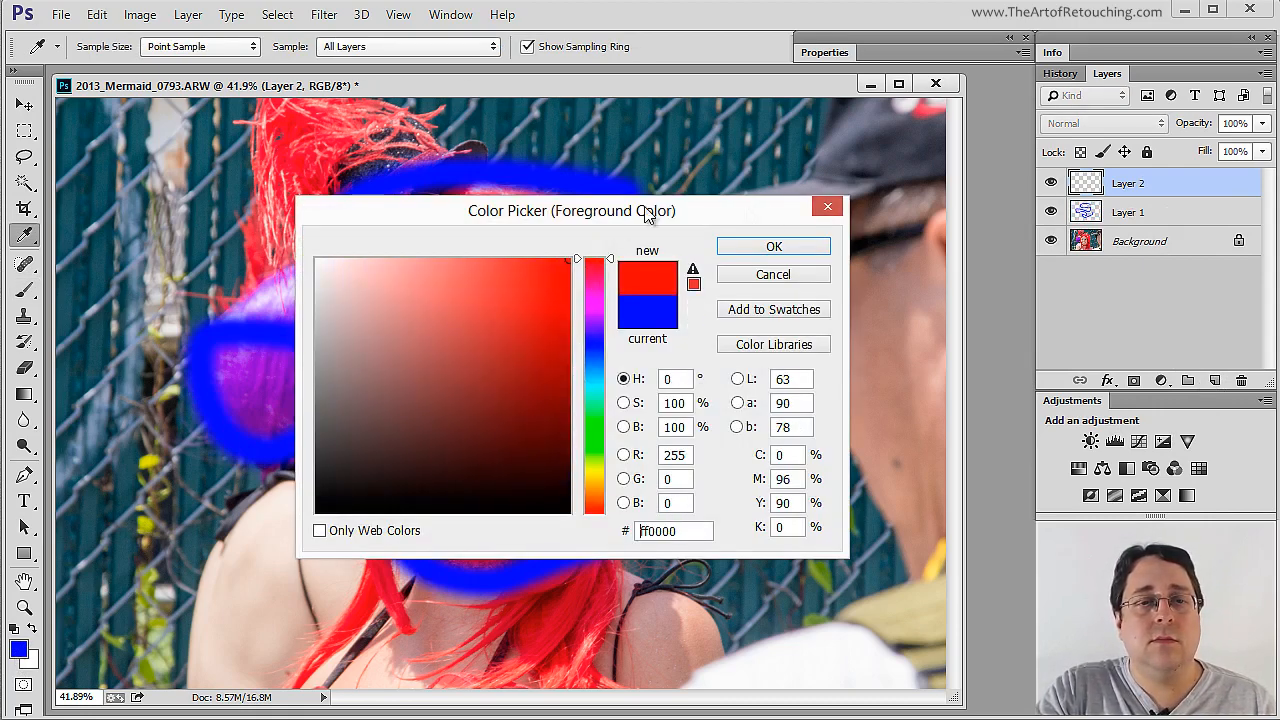
left_click(772, 246)
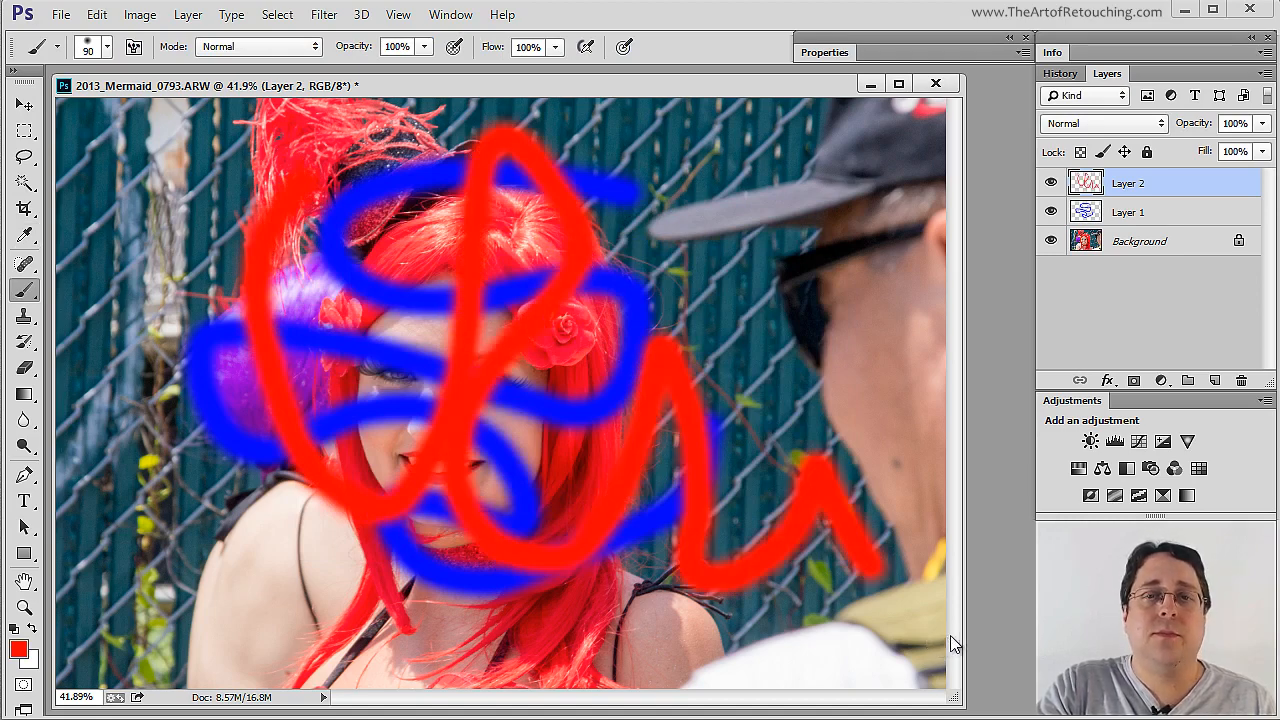
left_click(1060, 72)
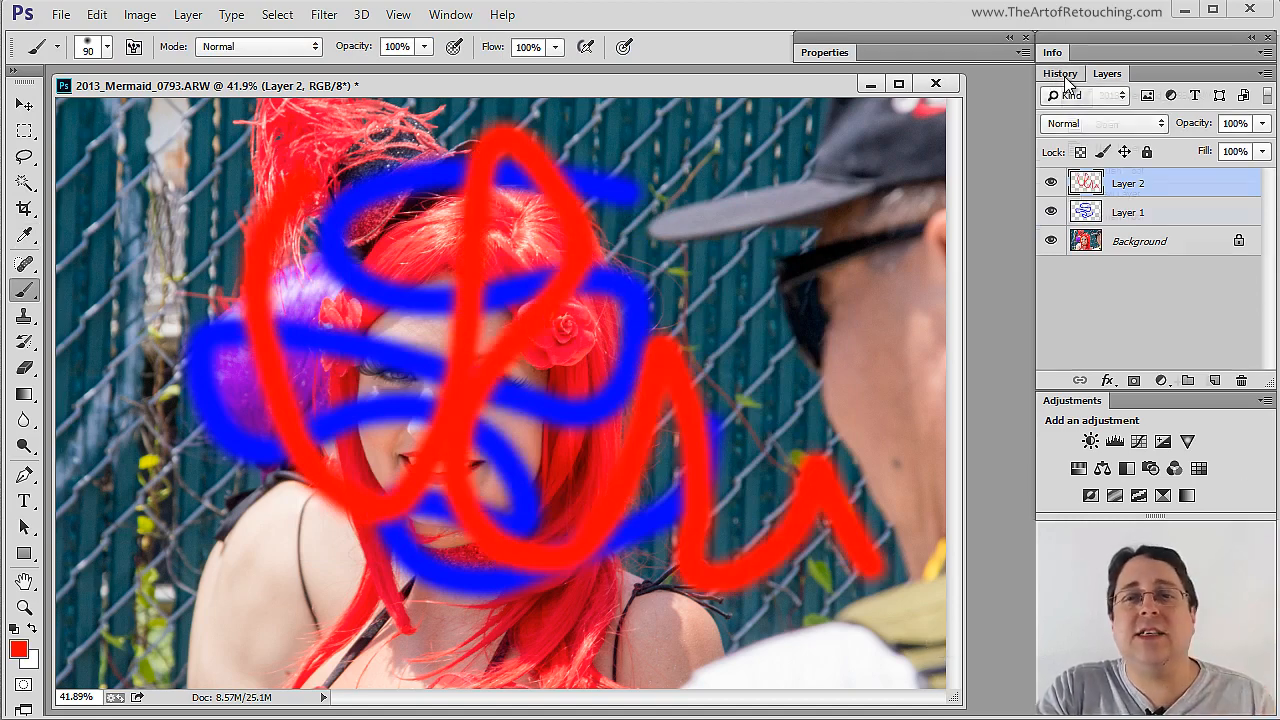
- Show the History list of steps and glance at Edit's Undo Brush Tool entry without undoing
left_click(1060, 72)
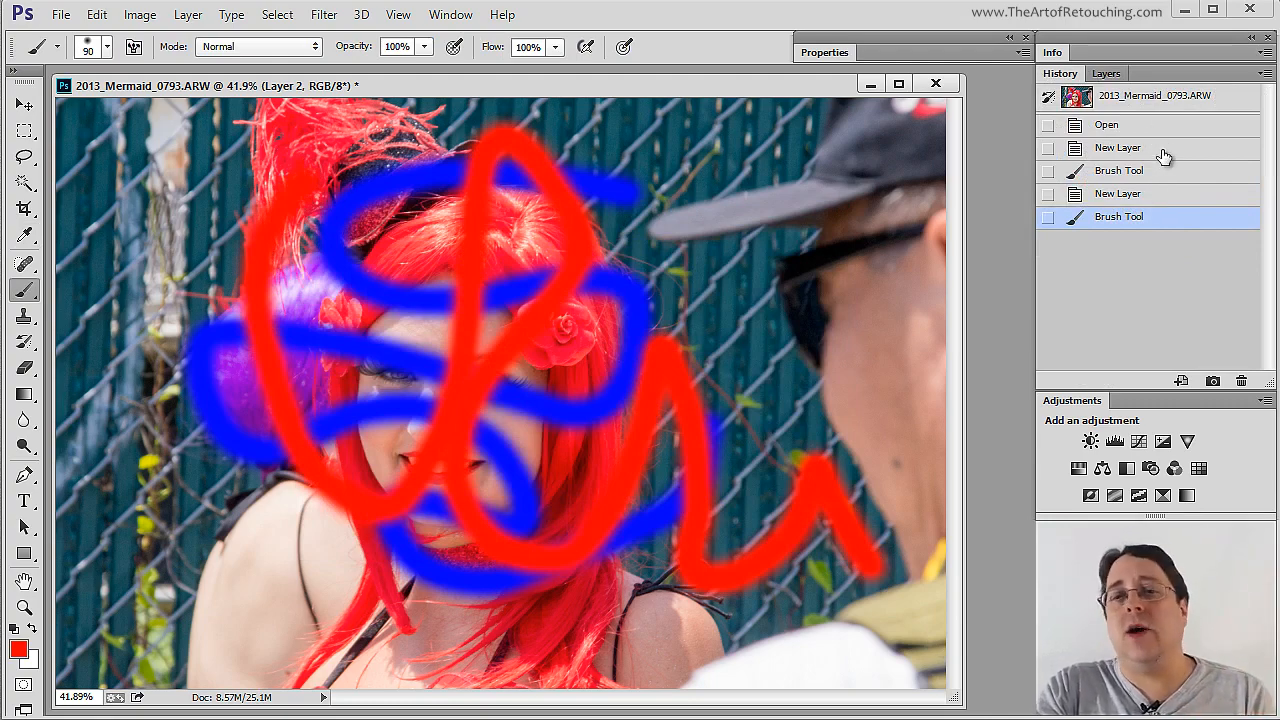
mouse_move(1168, 198)
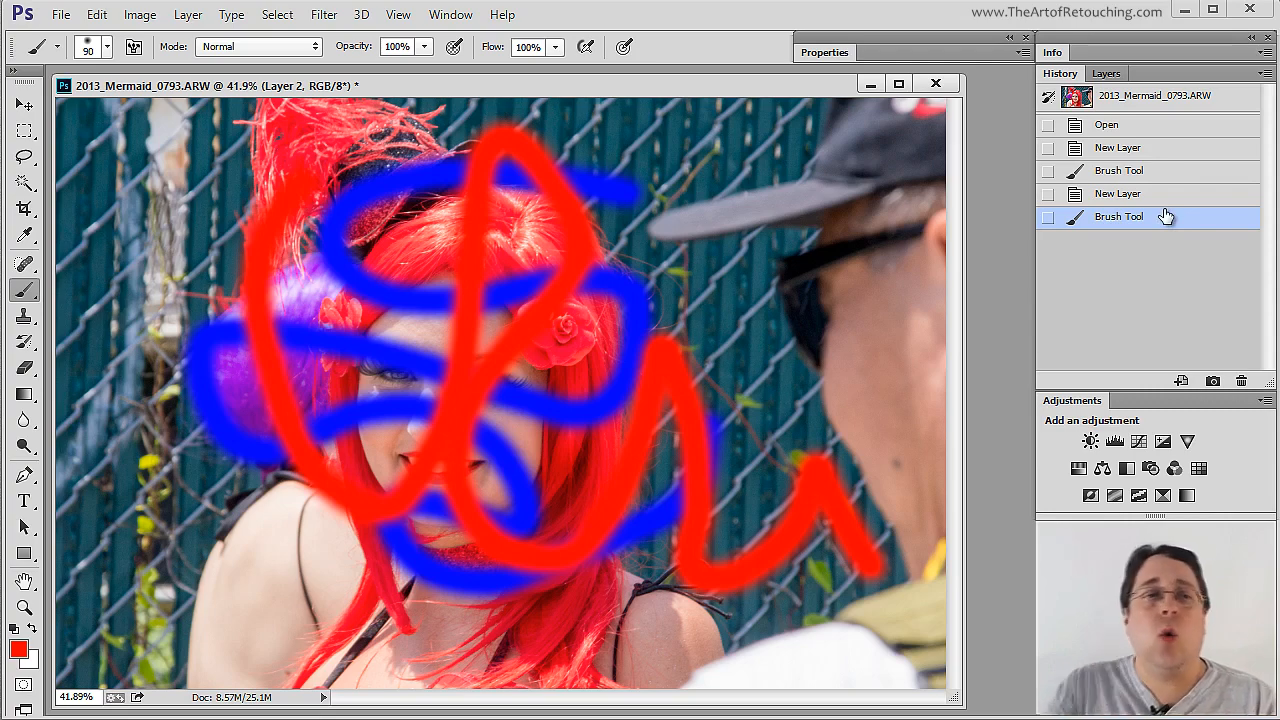
left_click(96, 14)
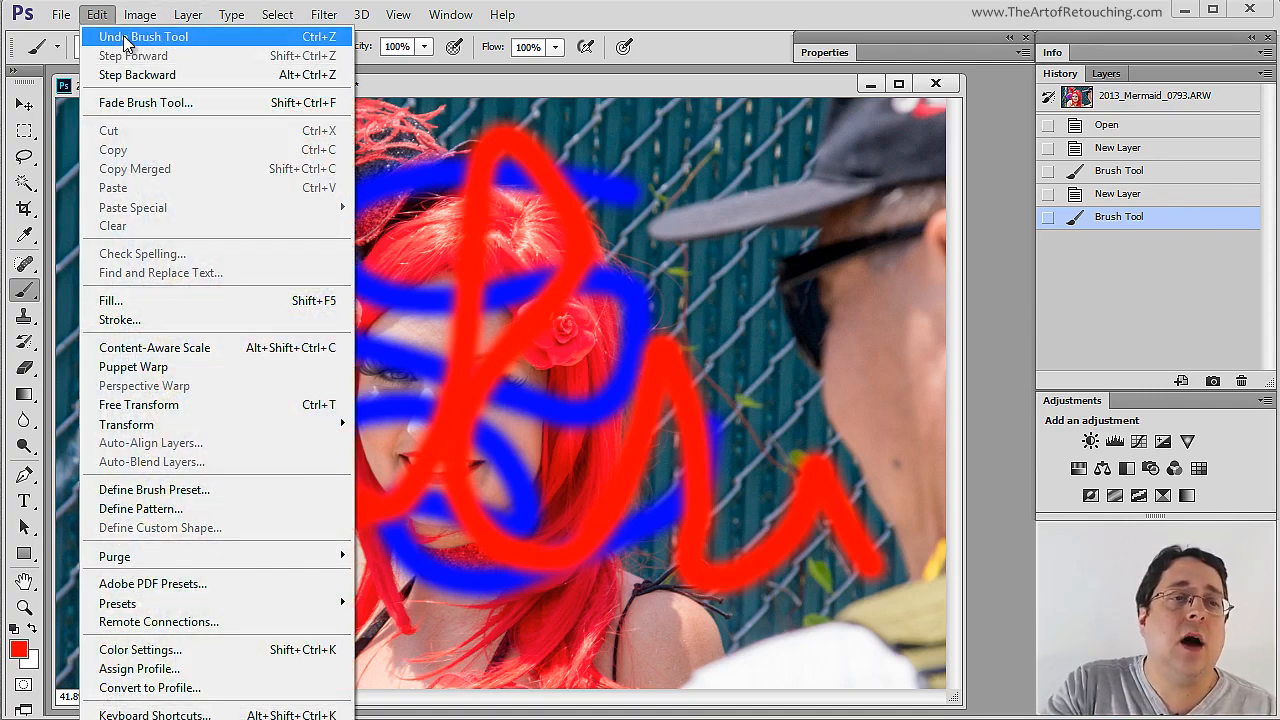
left_click(142, 36)
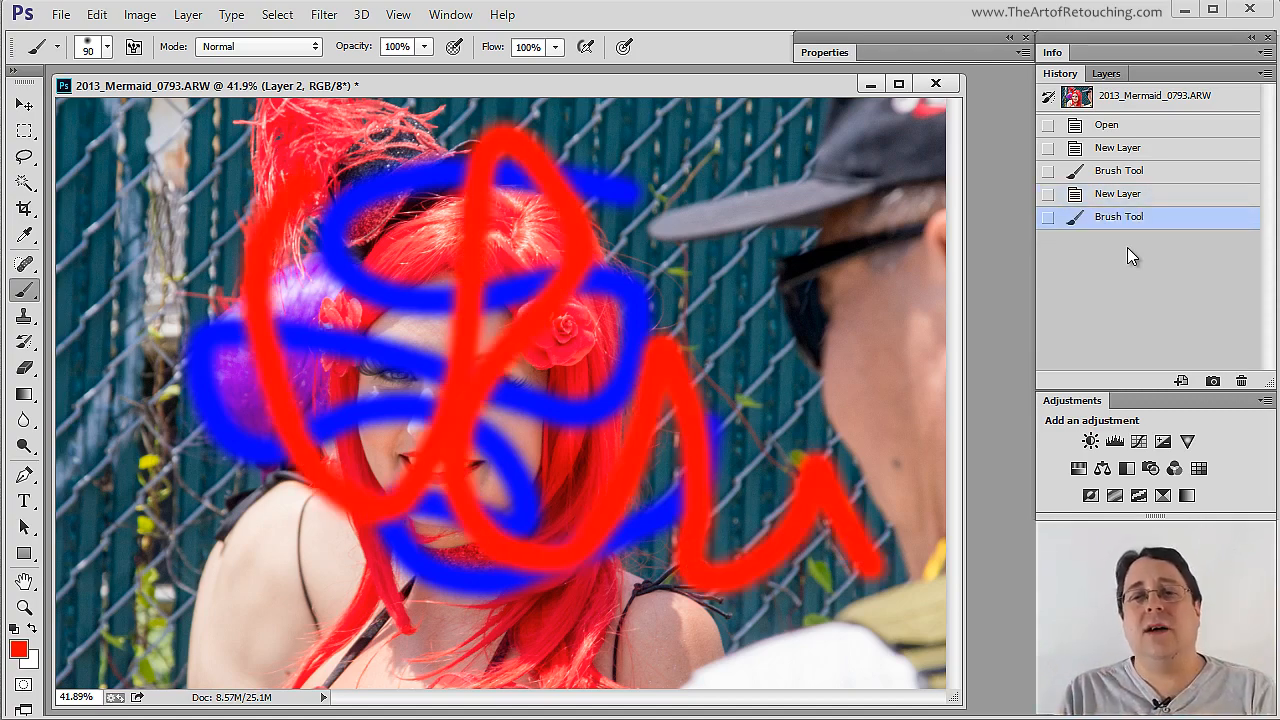
mouse_move(1152, 218)
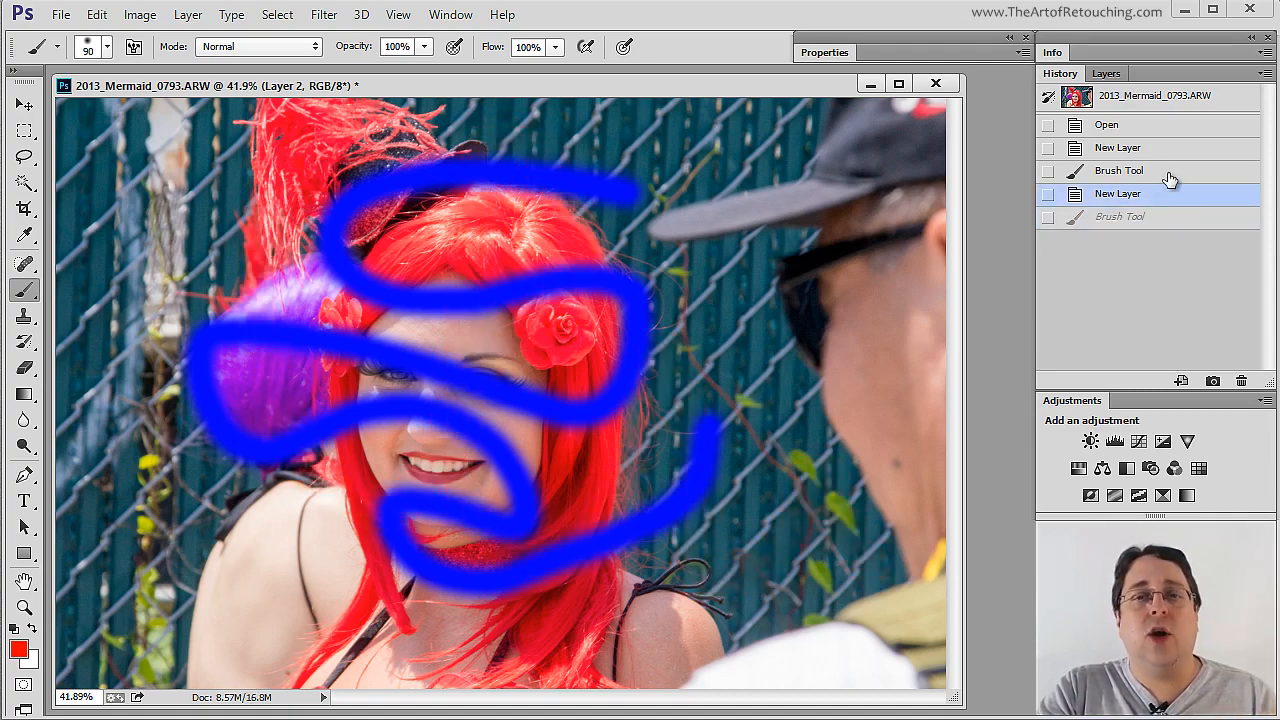
left_click(1118, 170)
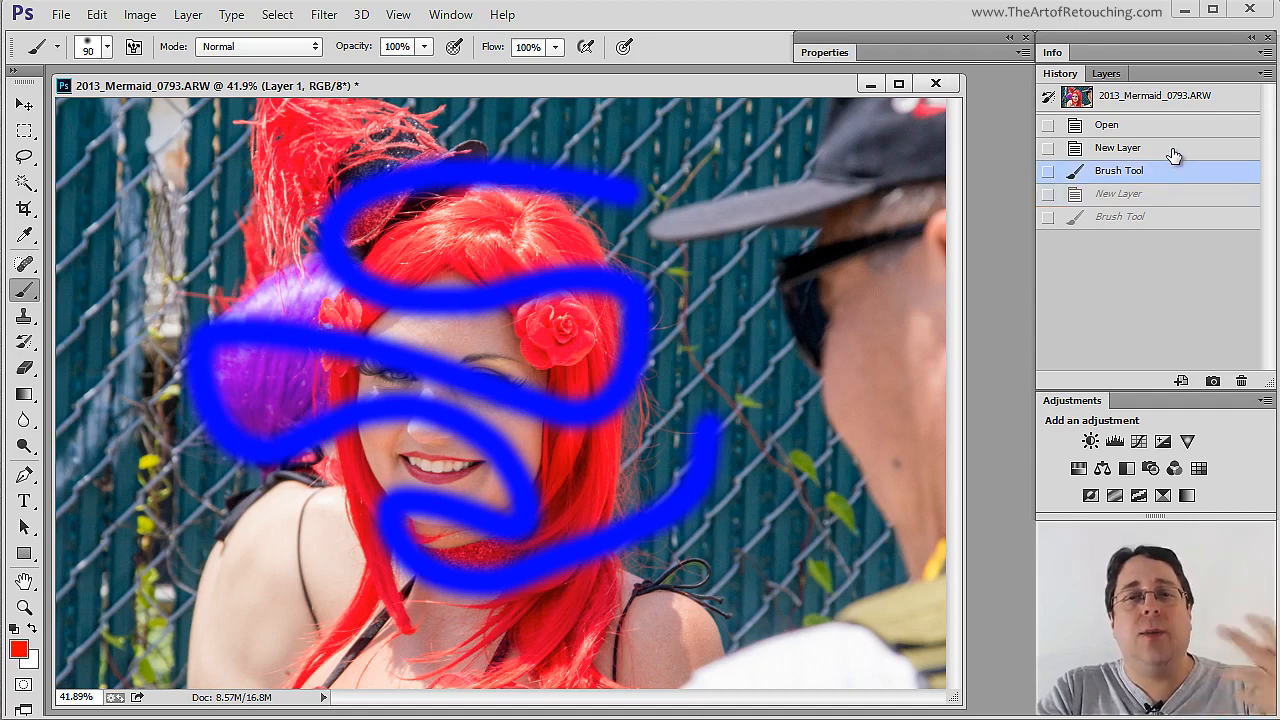
left_click(1106, 124)
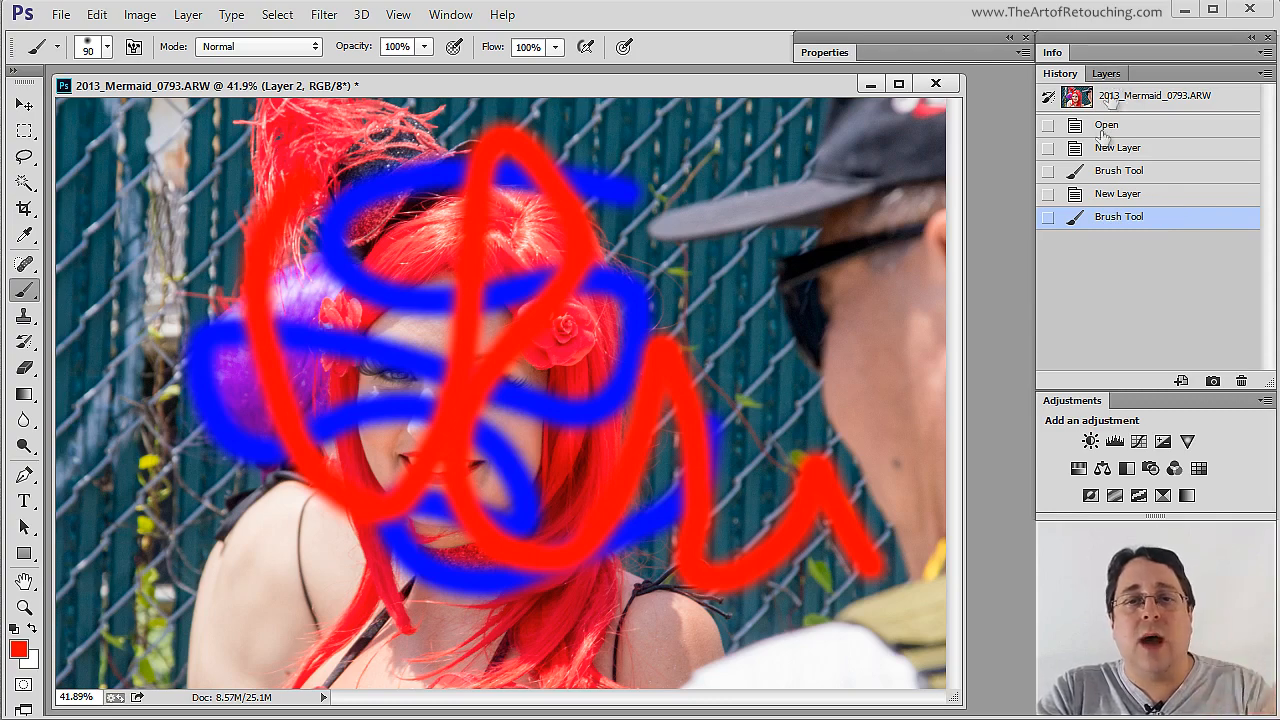
- Create Layer 3, set the foreground colour to green and brush a large green scribble
left_click(1106, 72)
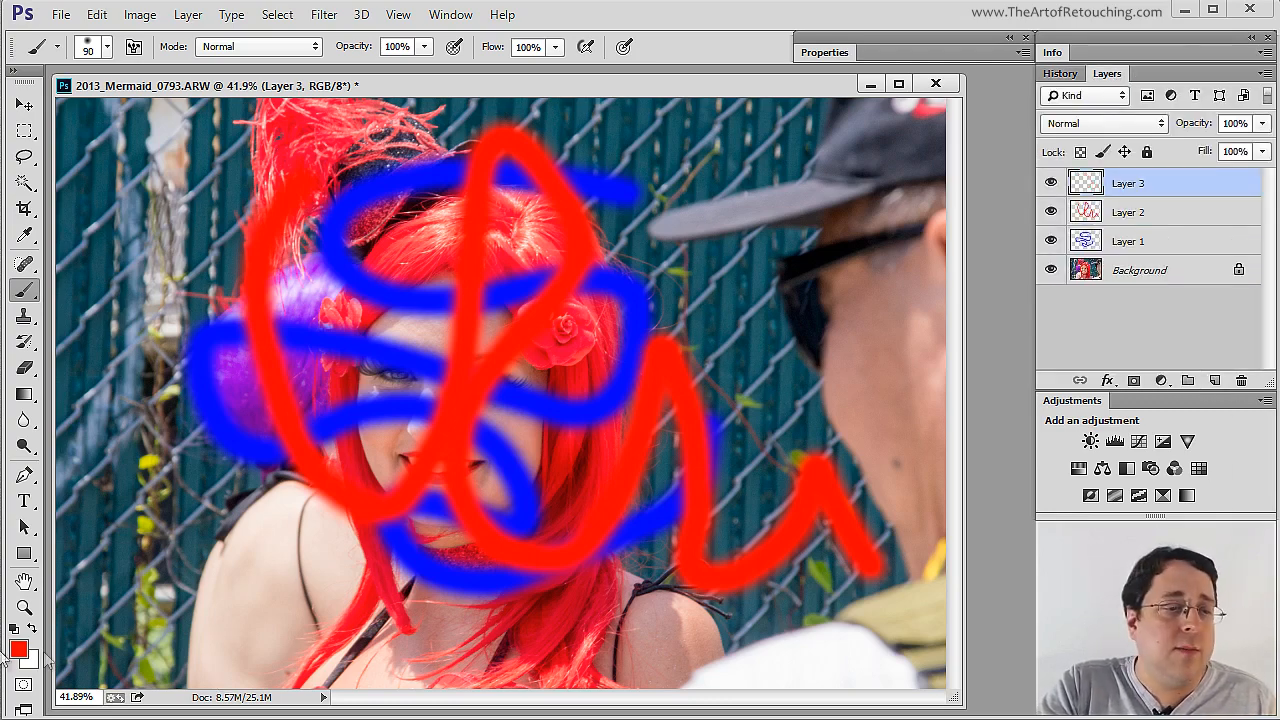
left_click(20, 644)
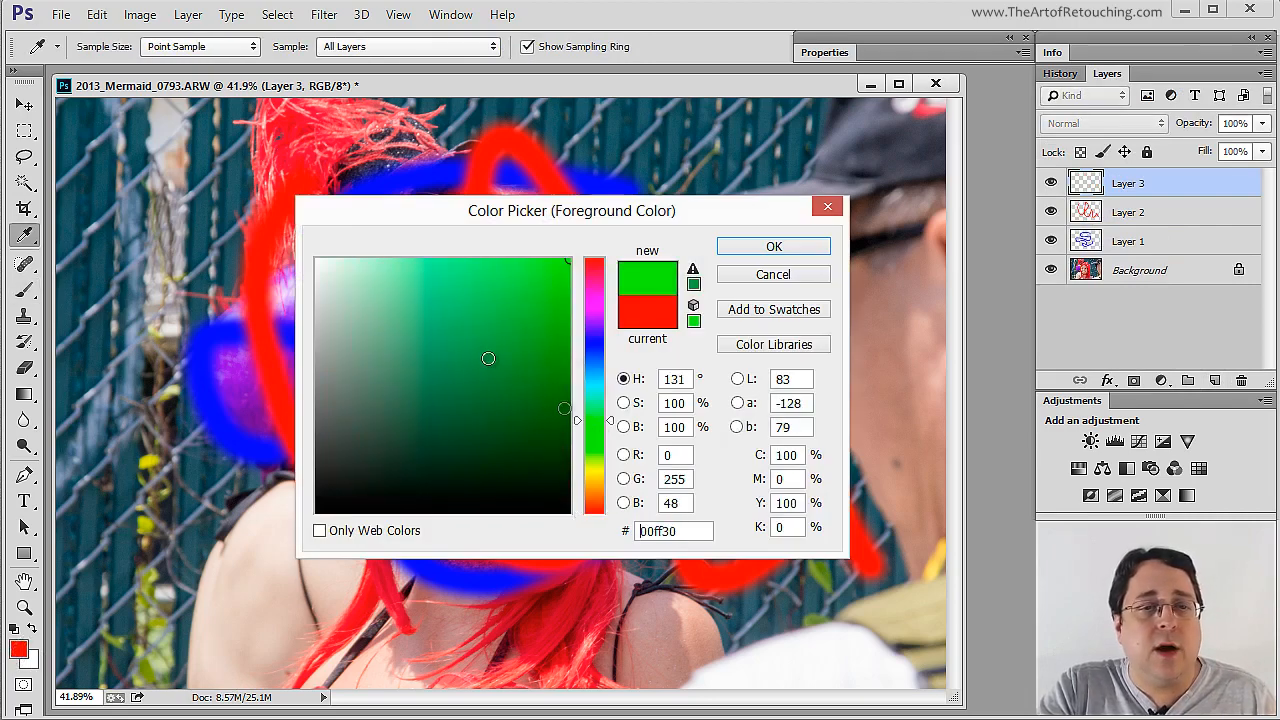
left_click(772, 246)
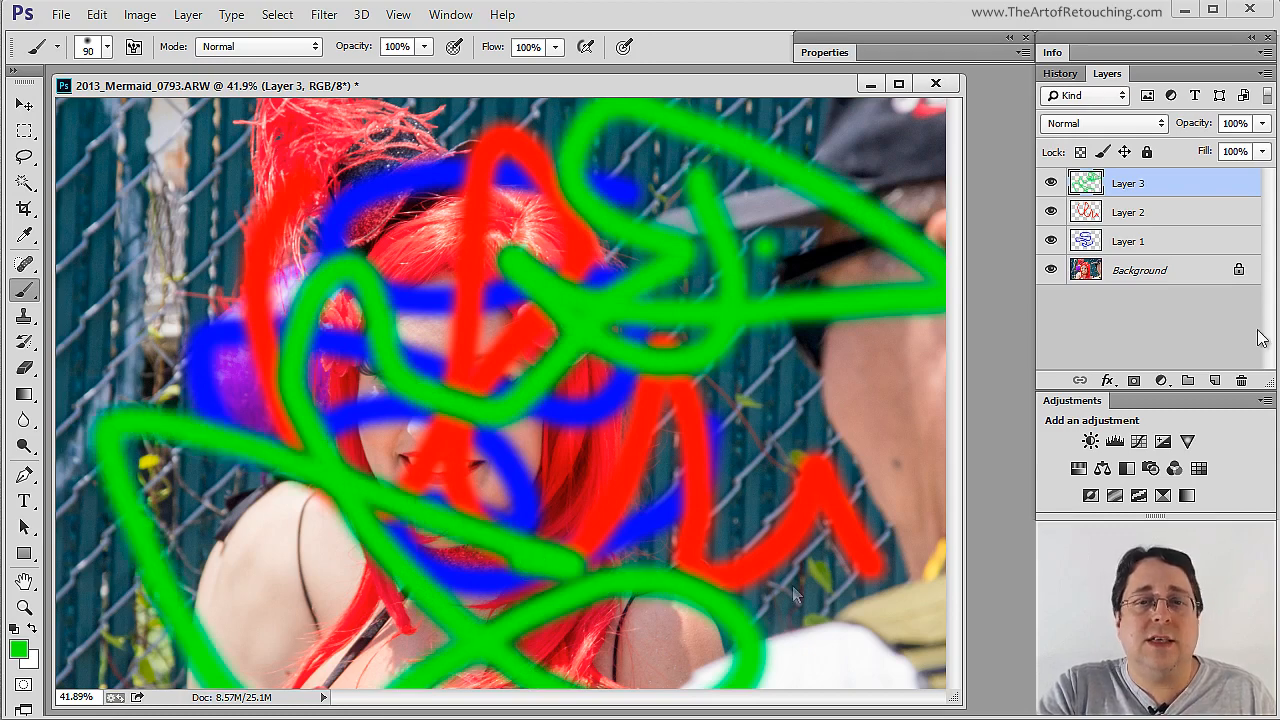
left_click(1060, 72)
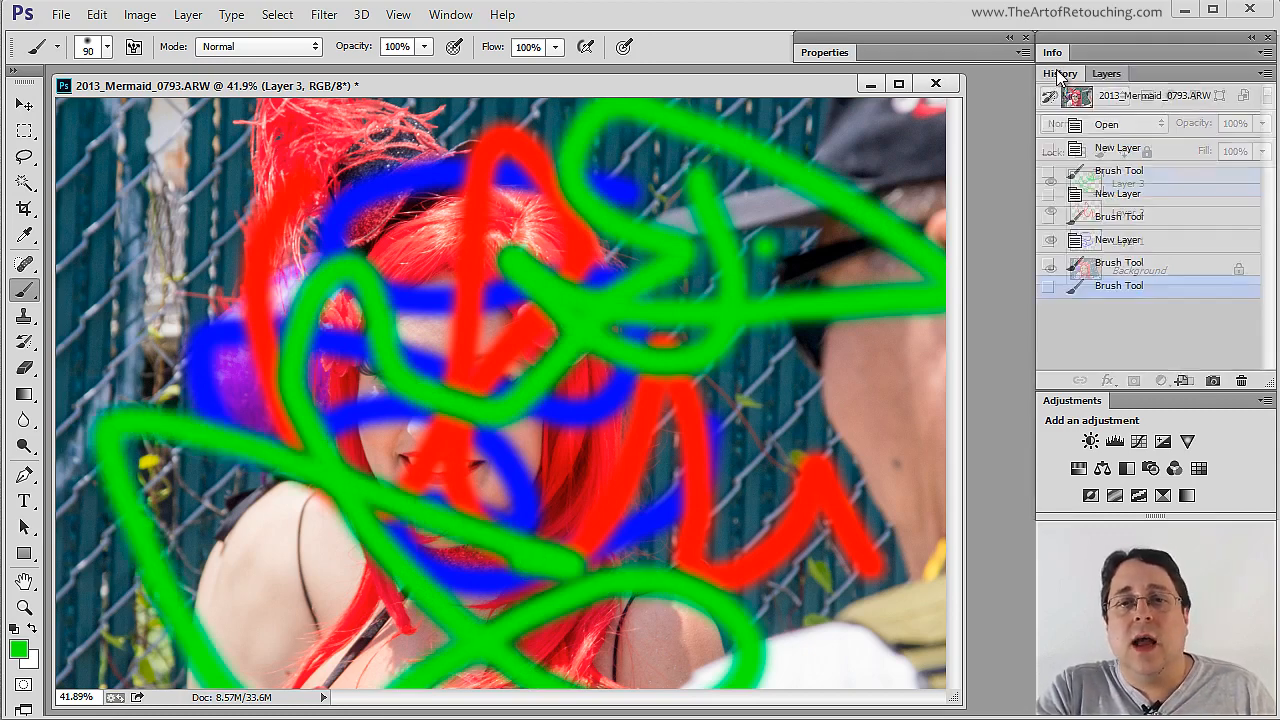
- Step back through History states, restore the latest, then revert to the Open state
left_click(1060, 72)
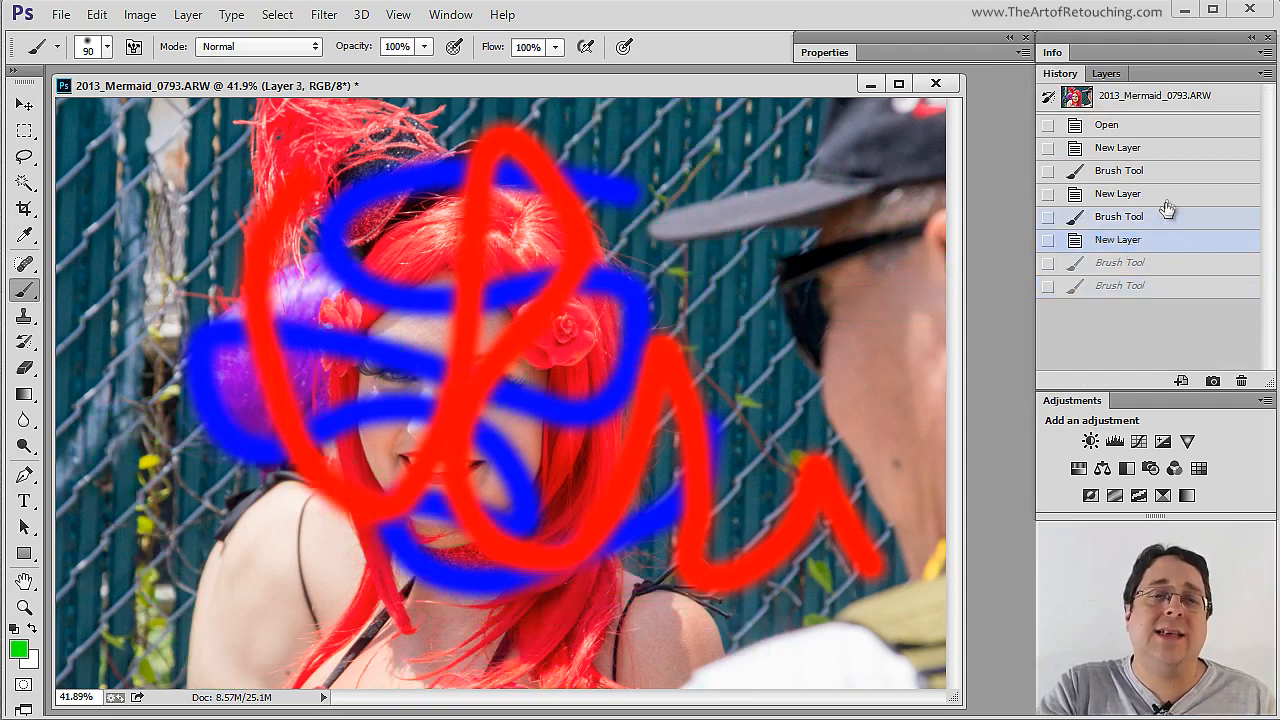
left_click(1106, 124)
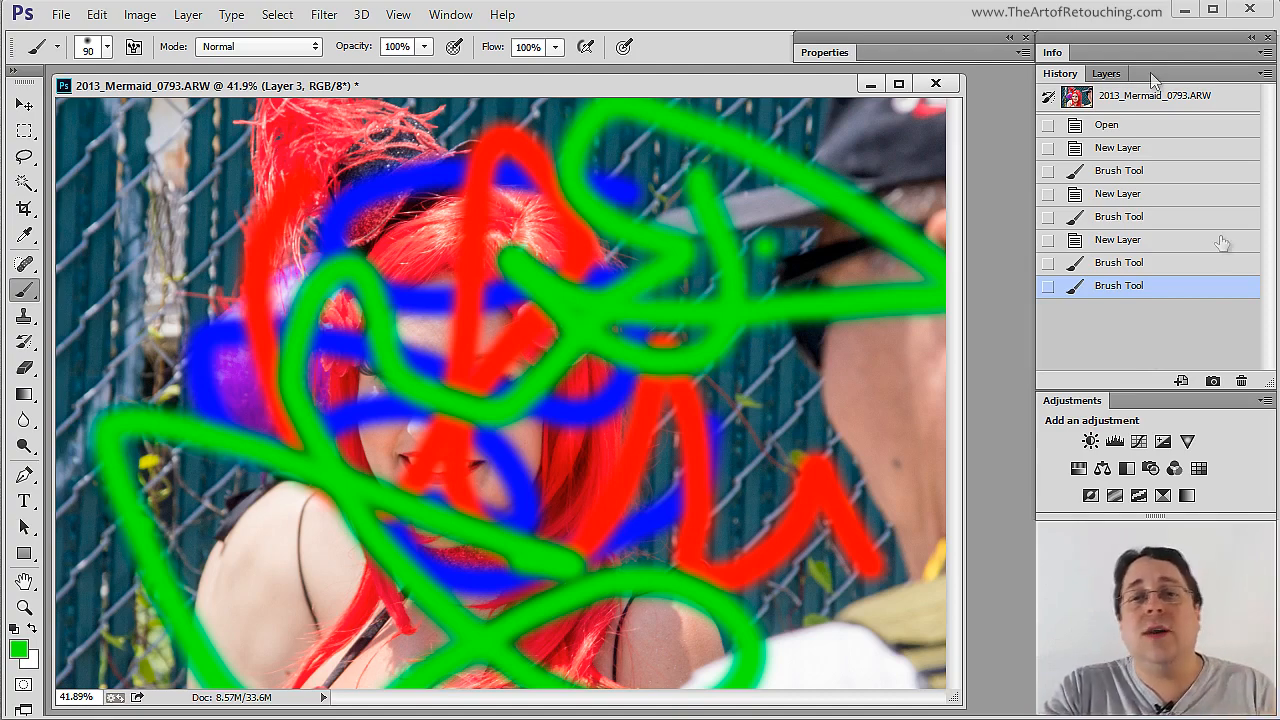
left_click(1116, 192)
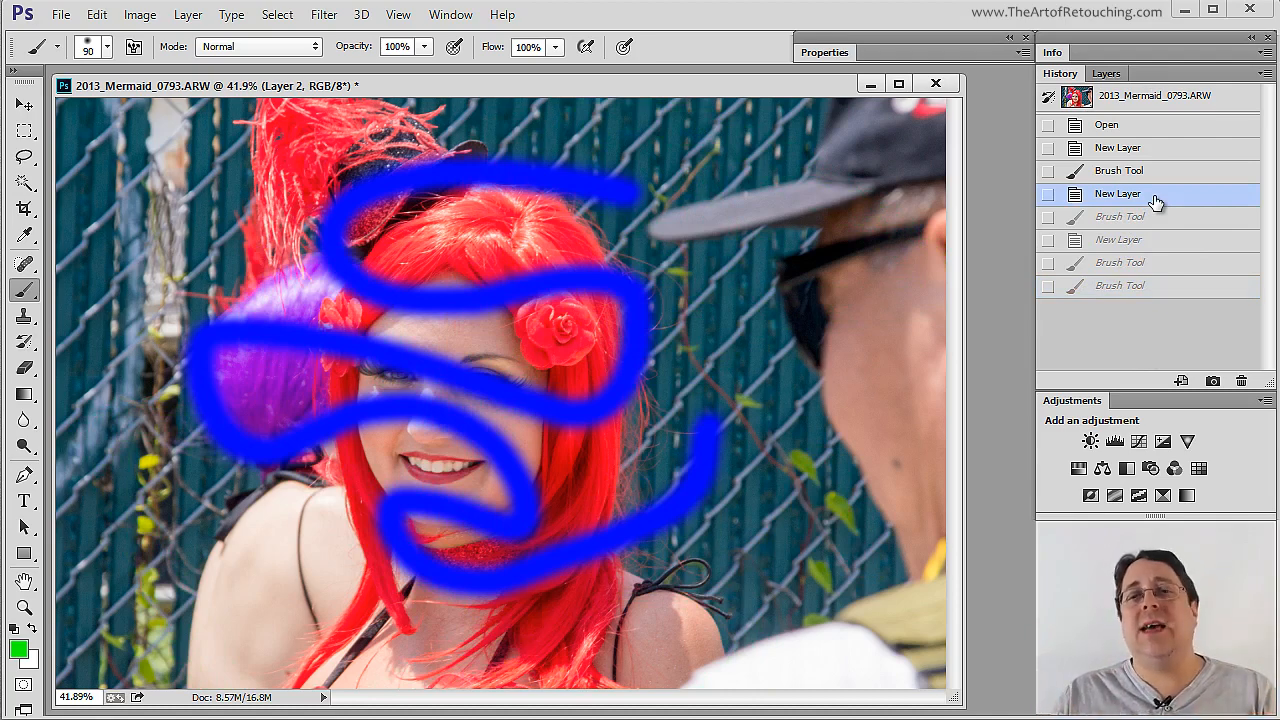
left_click(1106, 124)
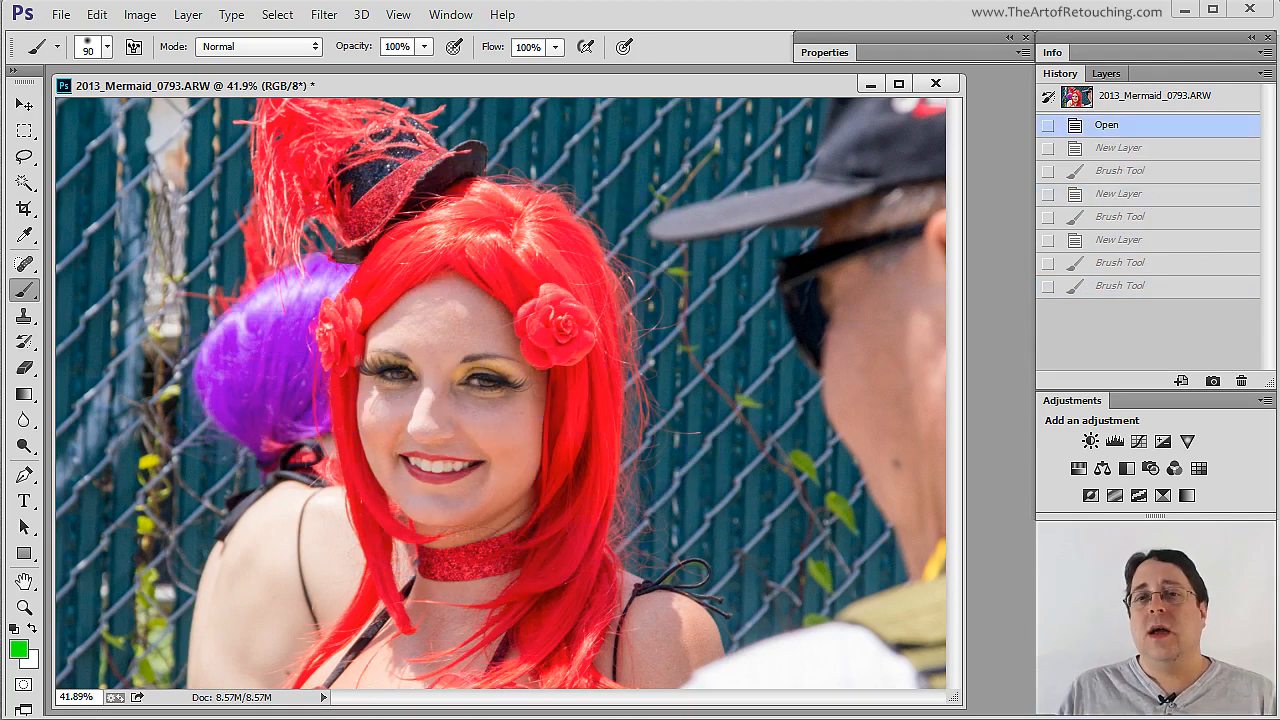